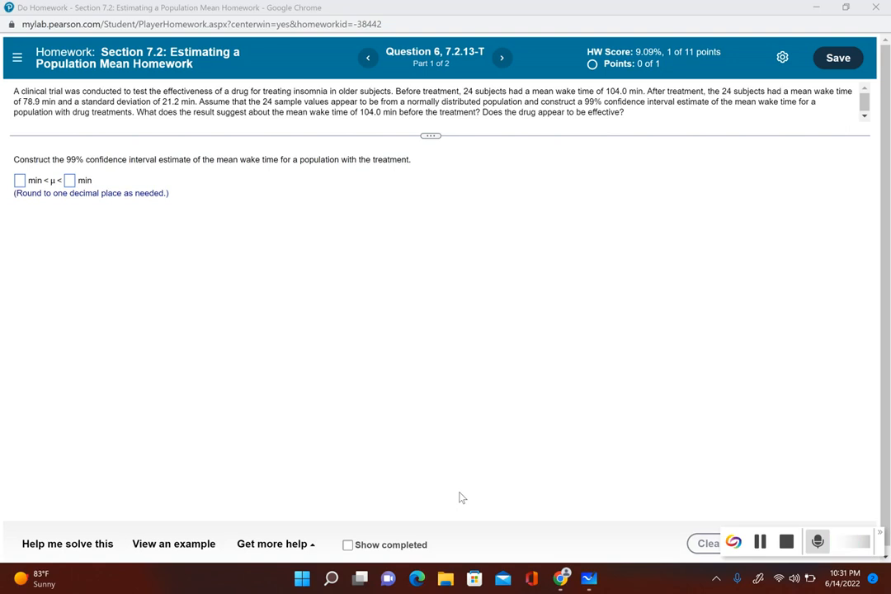
mouse_move(282, 282)
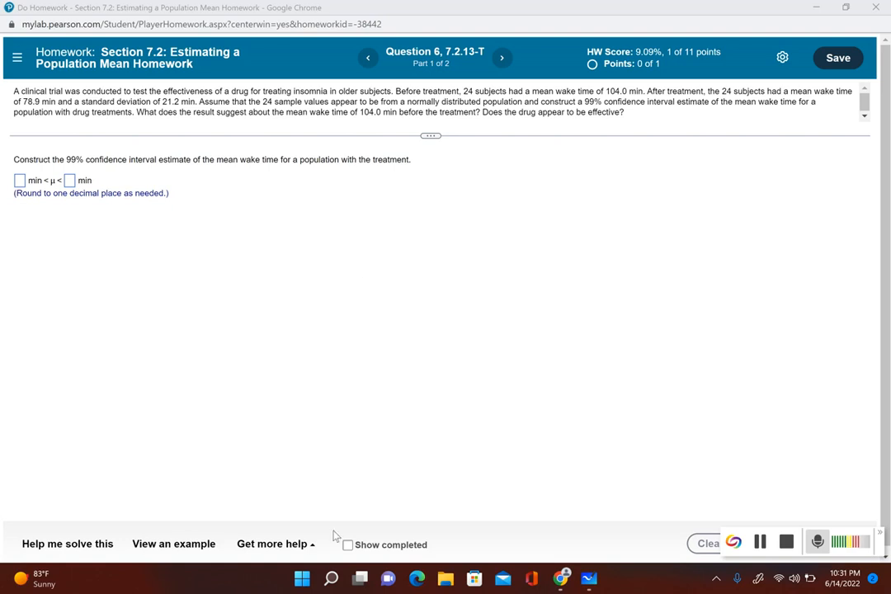
Step: Launch StatCrunch from the Get more help menu beside the homework question
left_click(276, 544)
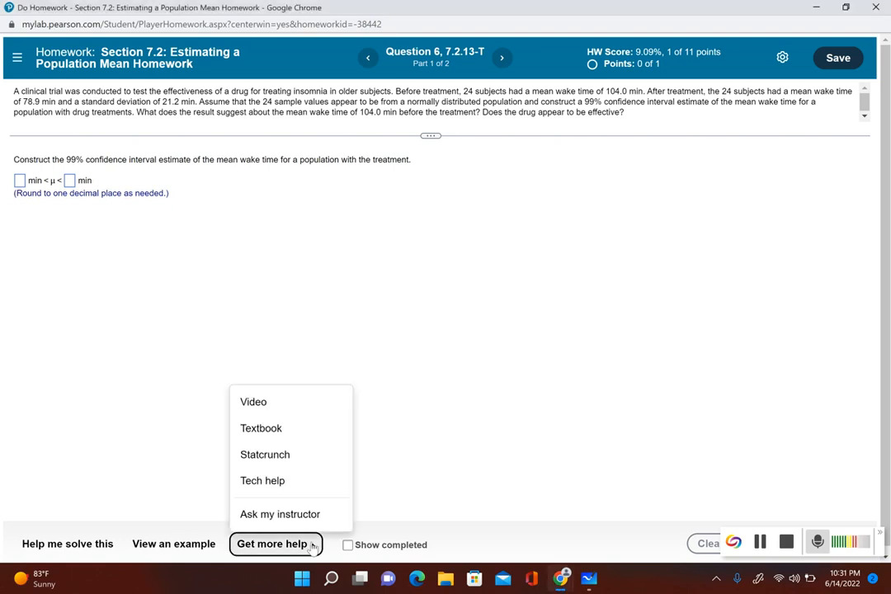
left_click(265, 454)
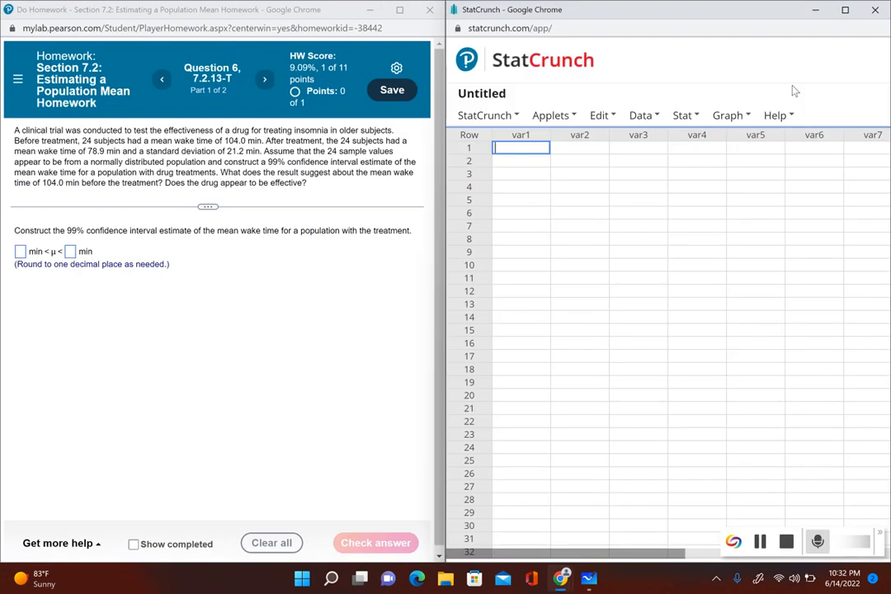
Step: Start the one-sample t analysis with summary statistics (Stat > T Stats > One Sample > With Summary)
left_click(681, 114)
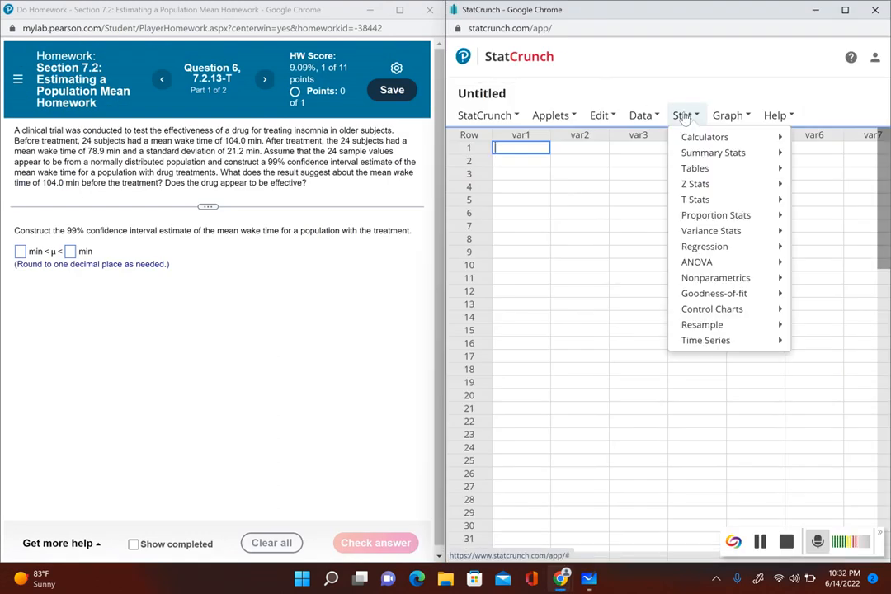
mouse_move(695, 200)
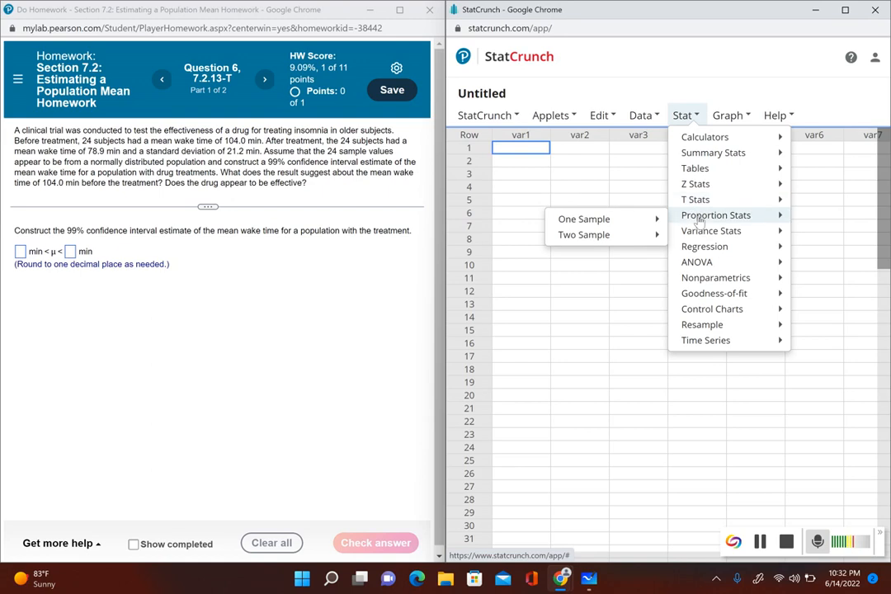
mouse_move(696, 199)
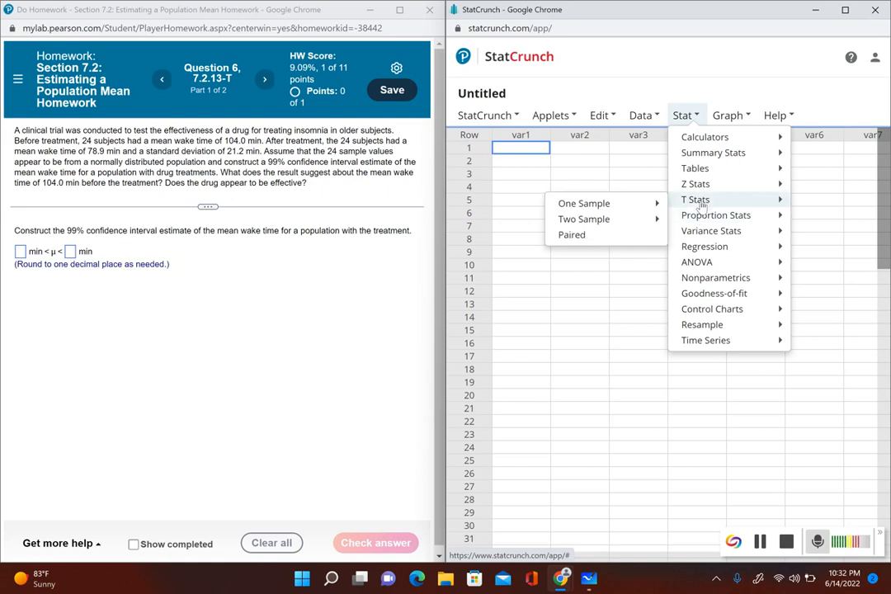
mouse_move(600, 203)
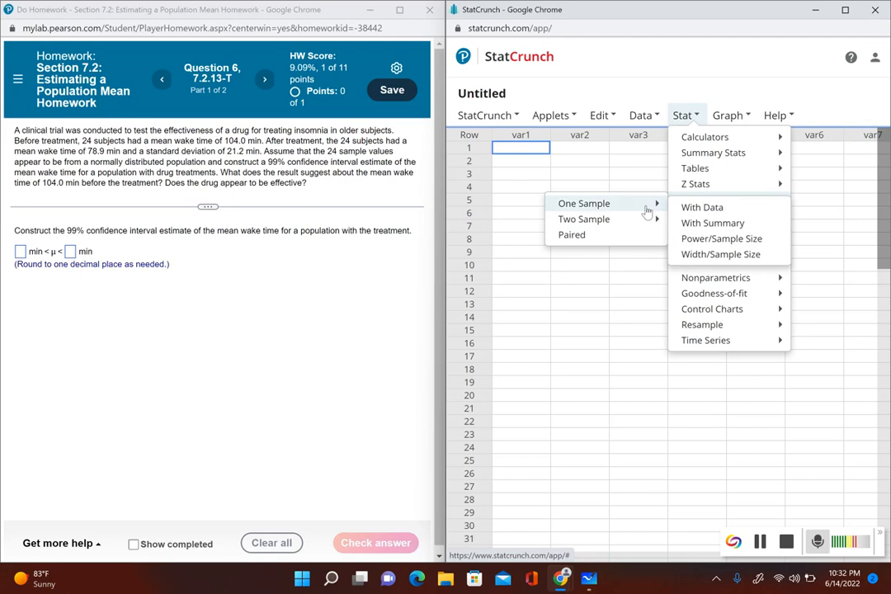
mouse_move(712, 223)
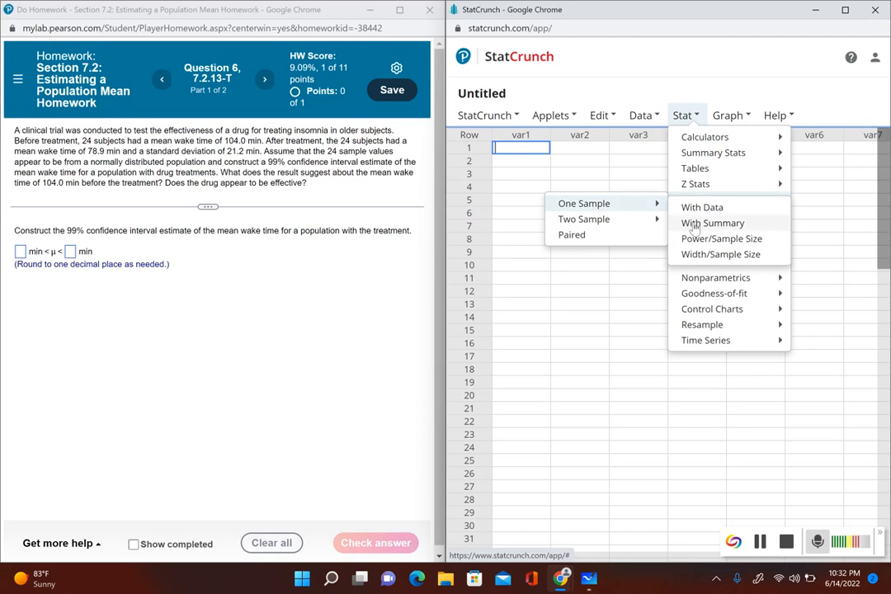
left_click(712, 223)
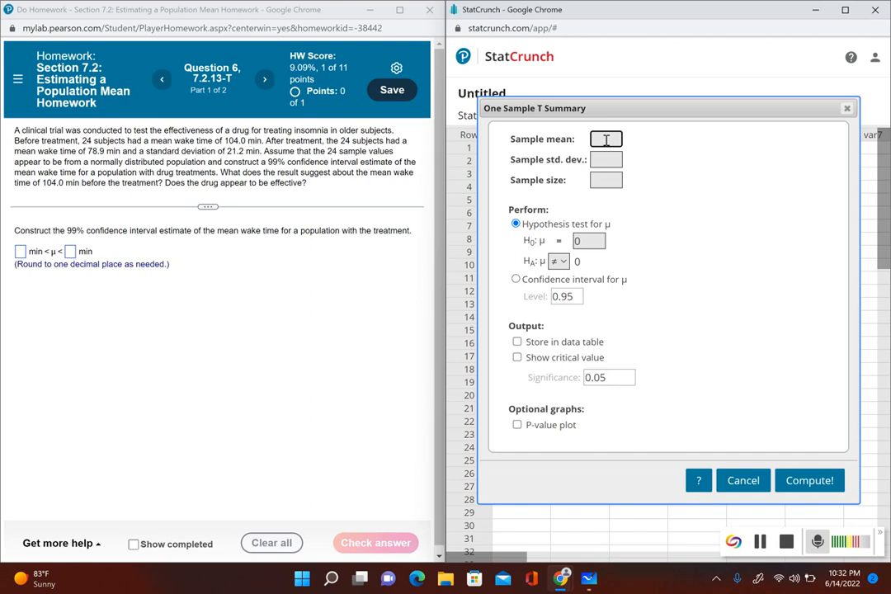
Step: Enter sample mean 78.9, standard deviation 21.2 and sample size 24
type("78.9")
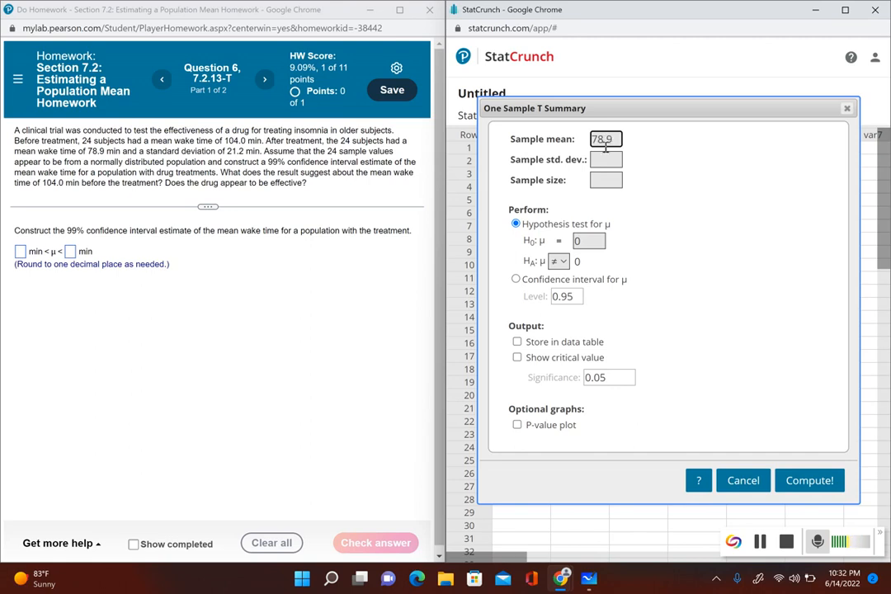
left_click(604, 158)
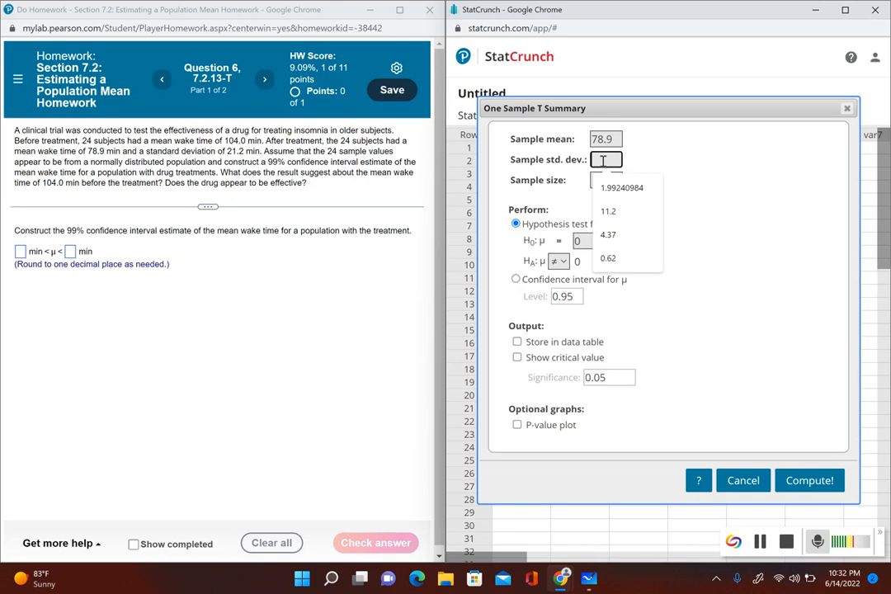
type("21.2")
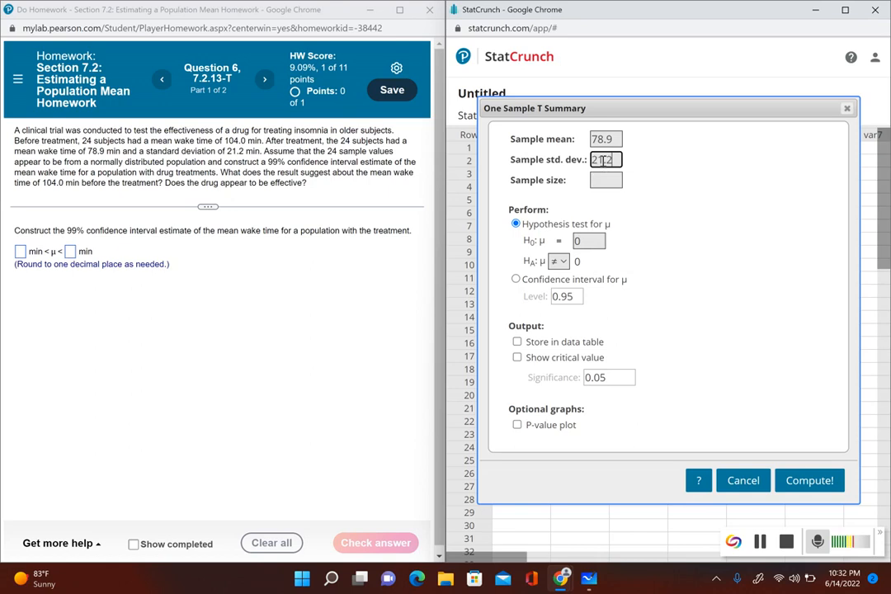
left_click(604, 180)
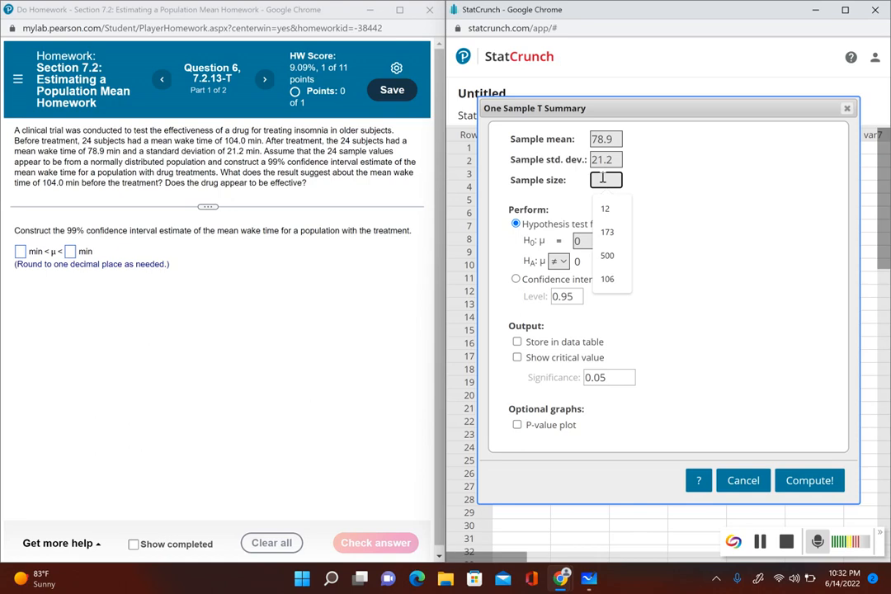
type("24")
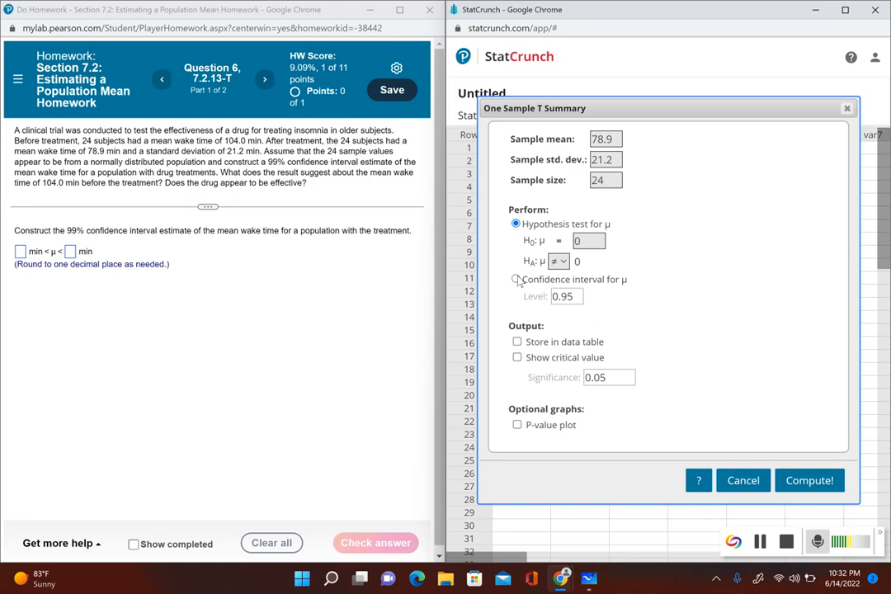
Step: Compute a 99% confidence interval with the critical value shown, giving 66.75 to 91.05
left_click(515, 279)
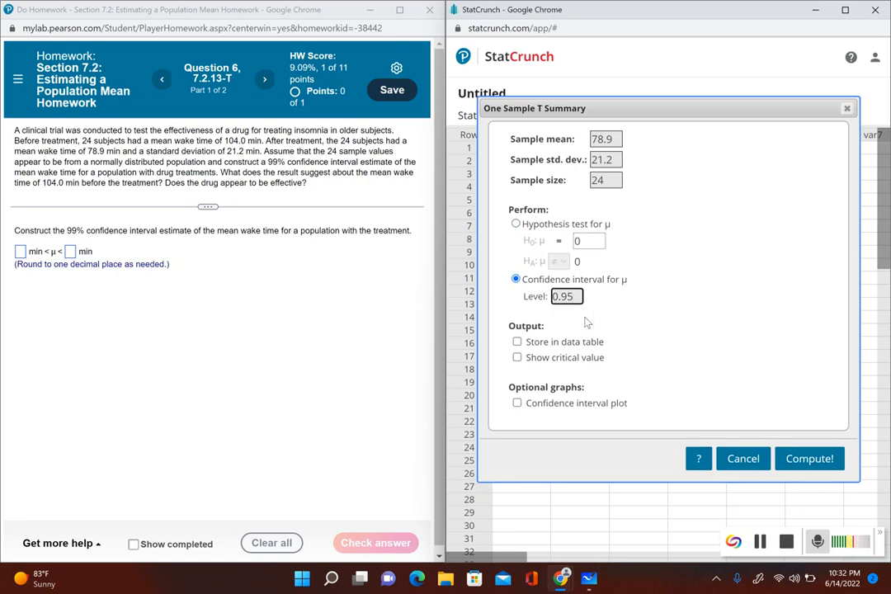
type("0.99")
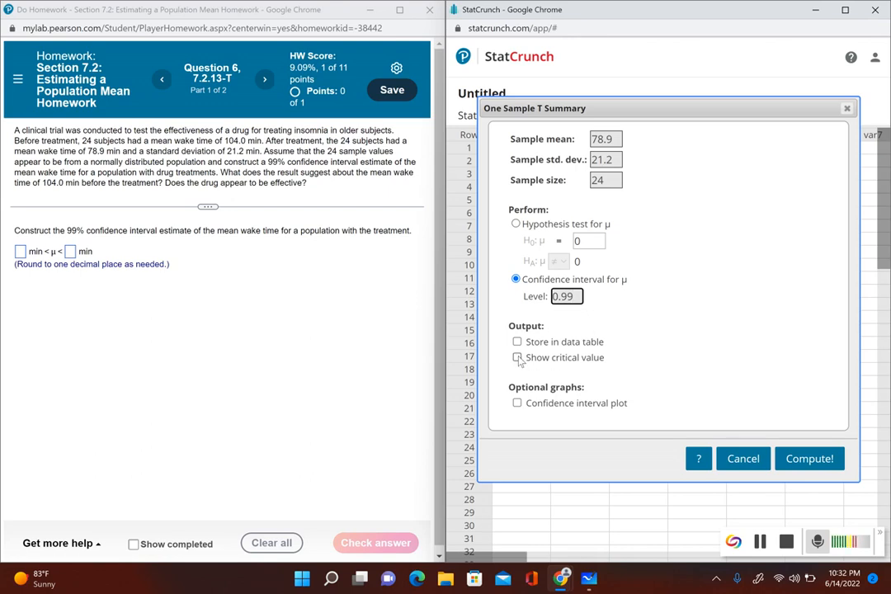
left_click(515, 357)
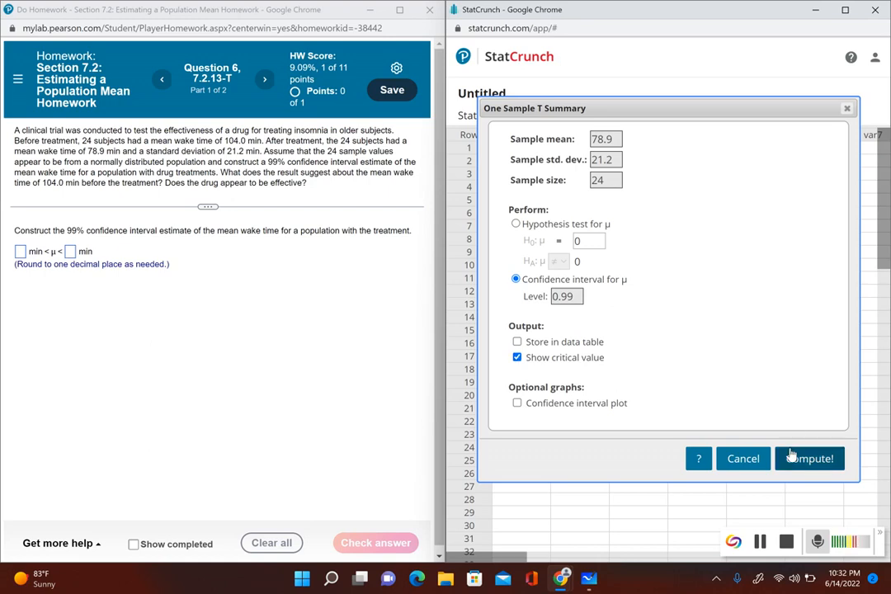
left_click(809, 457)
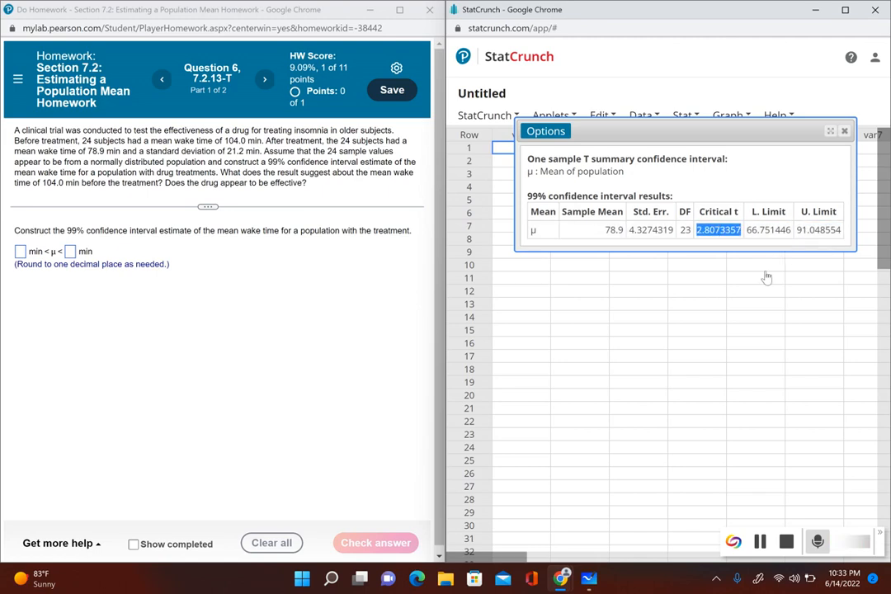
Step: Enter the interval 66.8 < μ < 91.0, check it, and dismiss the confirmation
left_click(768, 229)
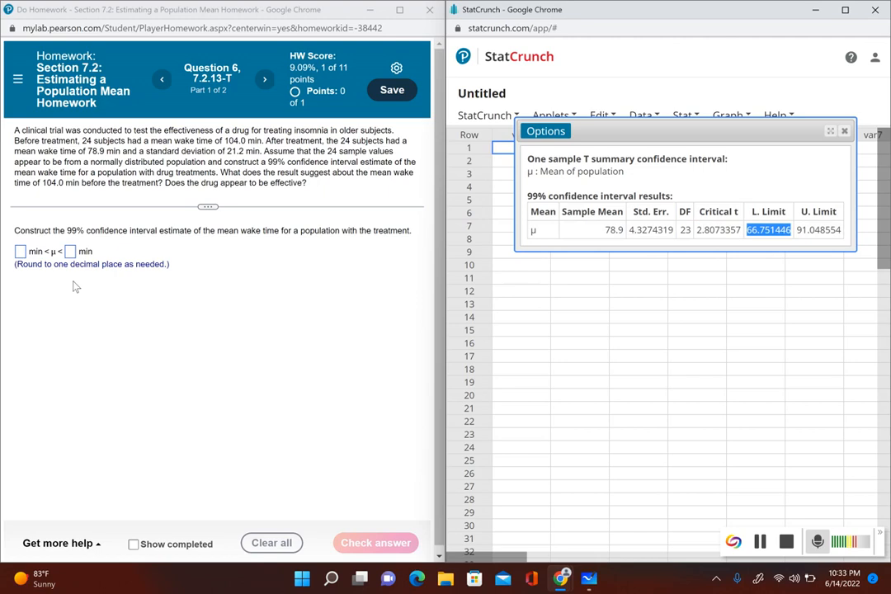
left_click(15, 251)
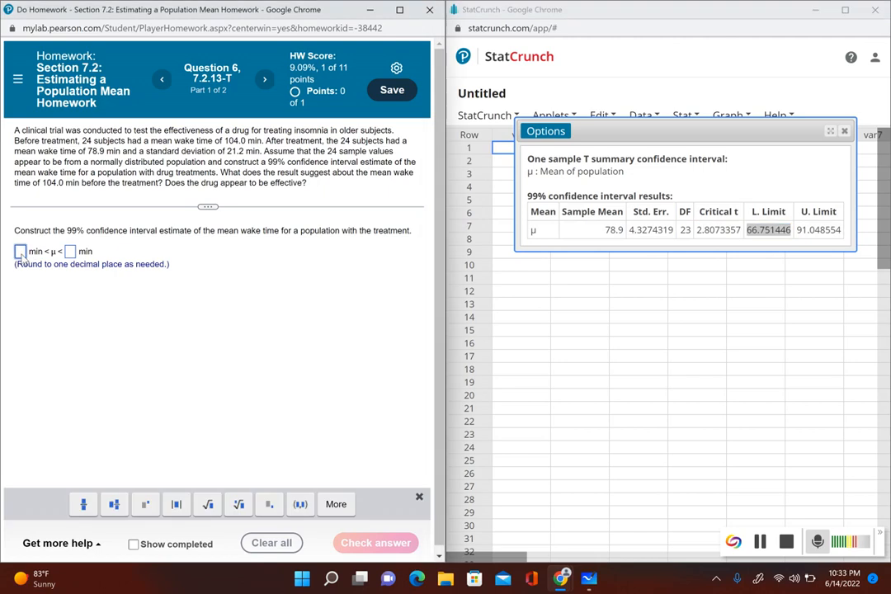
type("66.8")
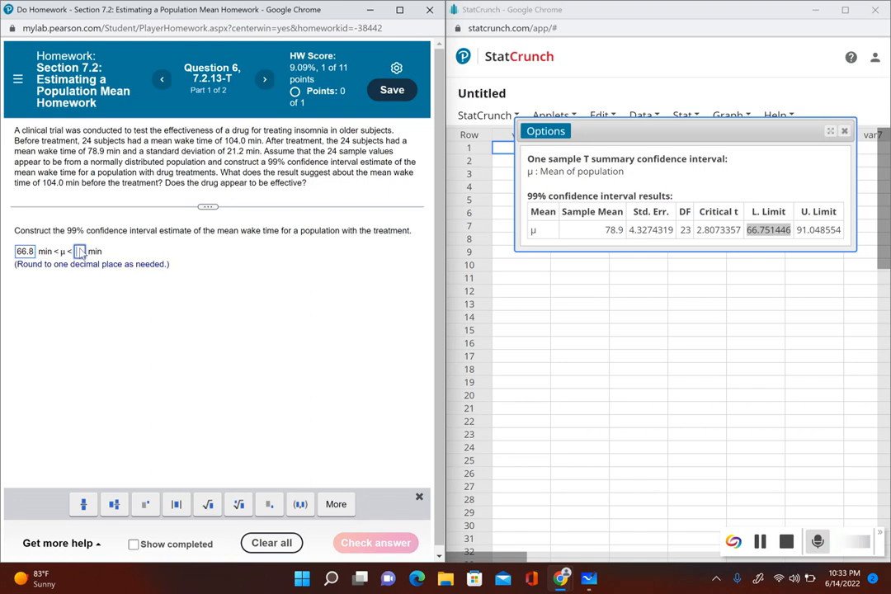
type("91.0")
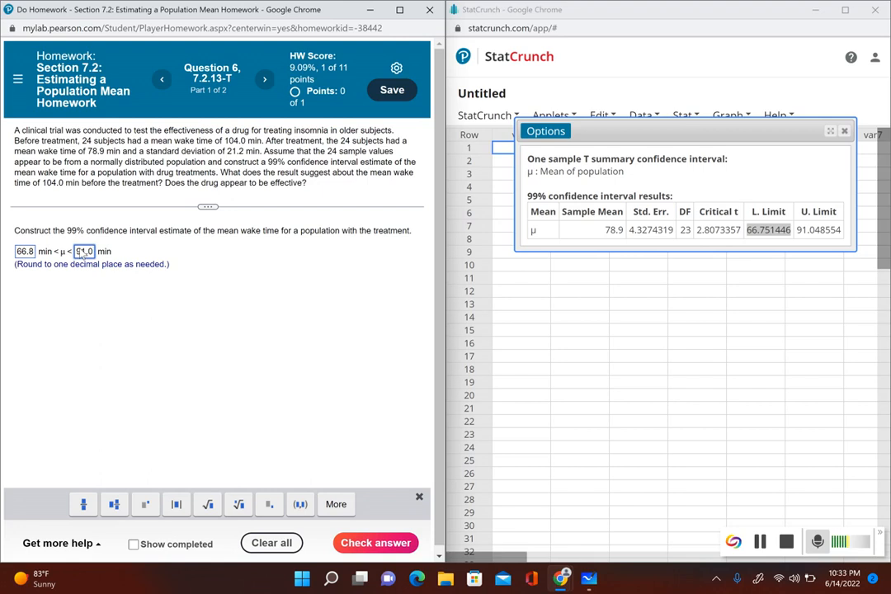
left_click(376, 542)
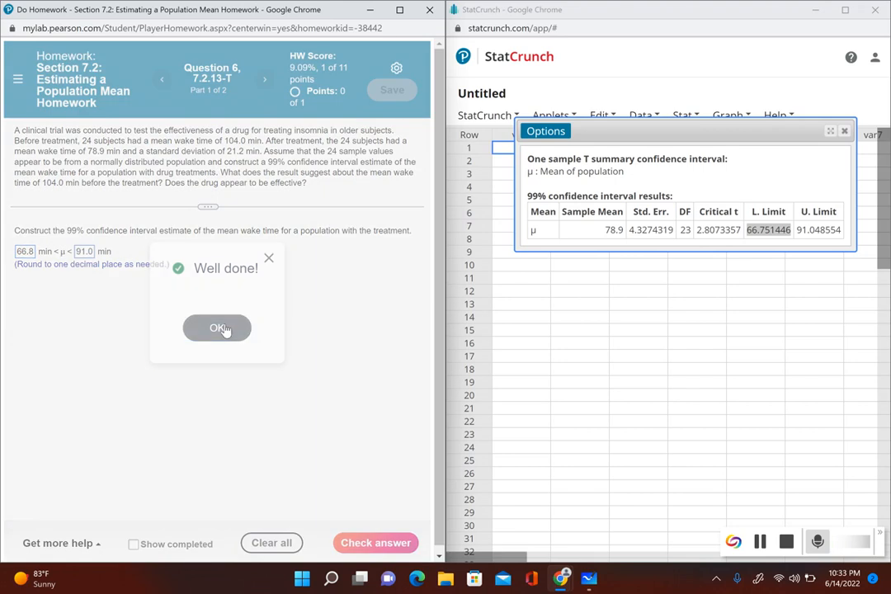
left_click(217, 327)
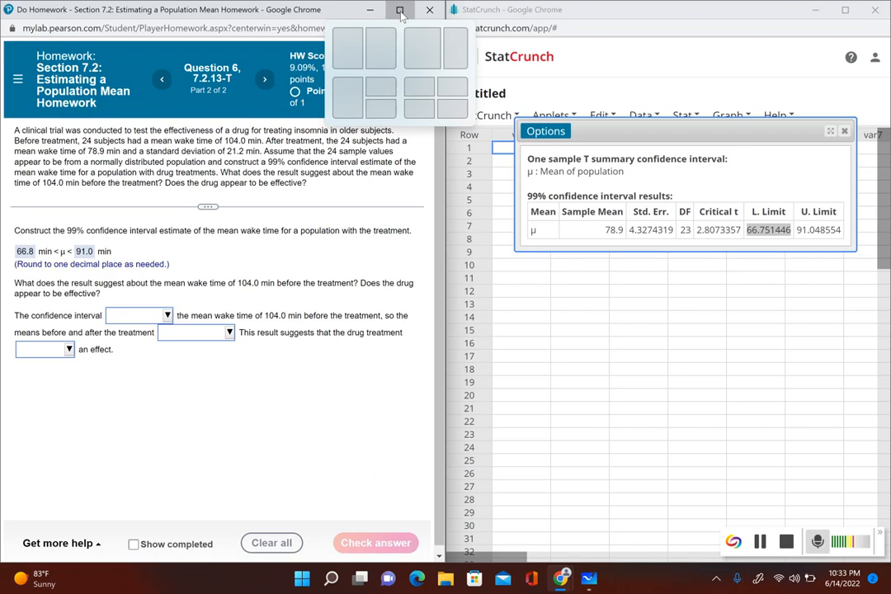
Step: Maximize the browser and state the interval does not include 104.0
left_click(401, 10)
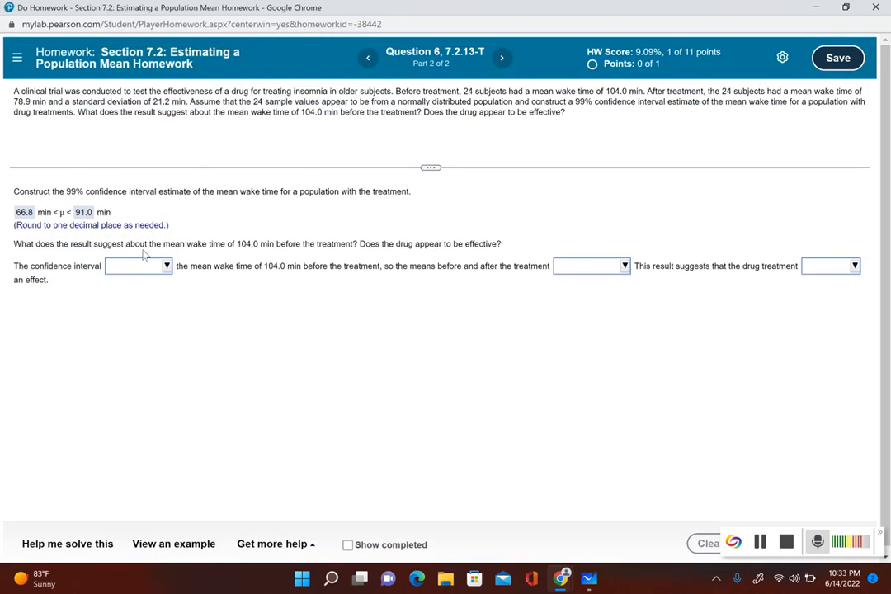
mouse_move(244, 257)
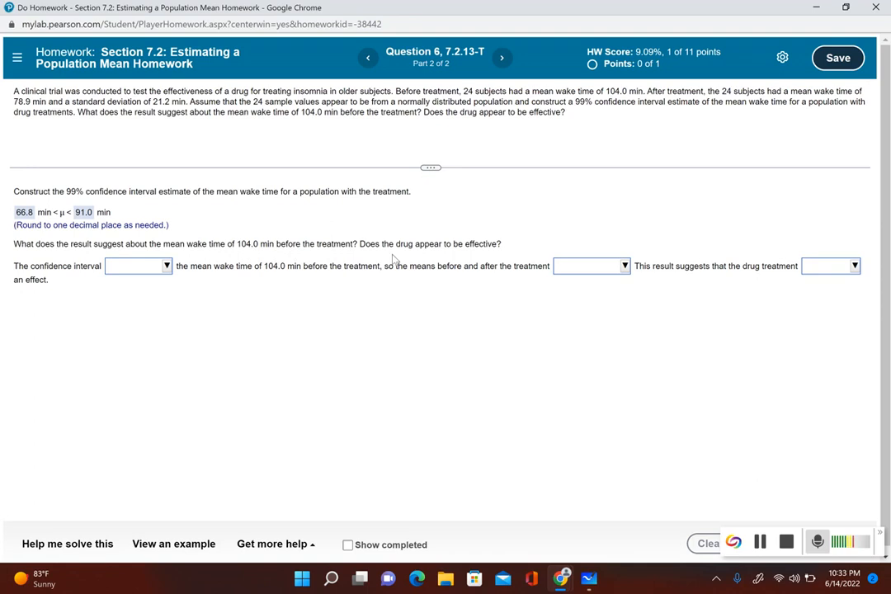
mouse_move(259, 299)
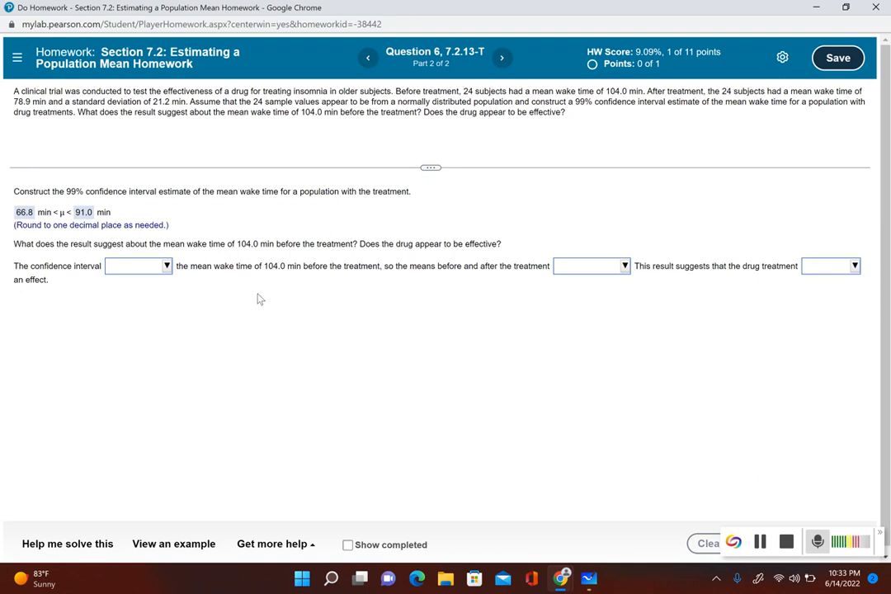
mouse_move(156, 269)
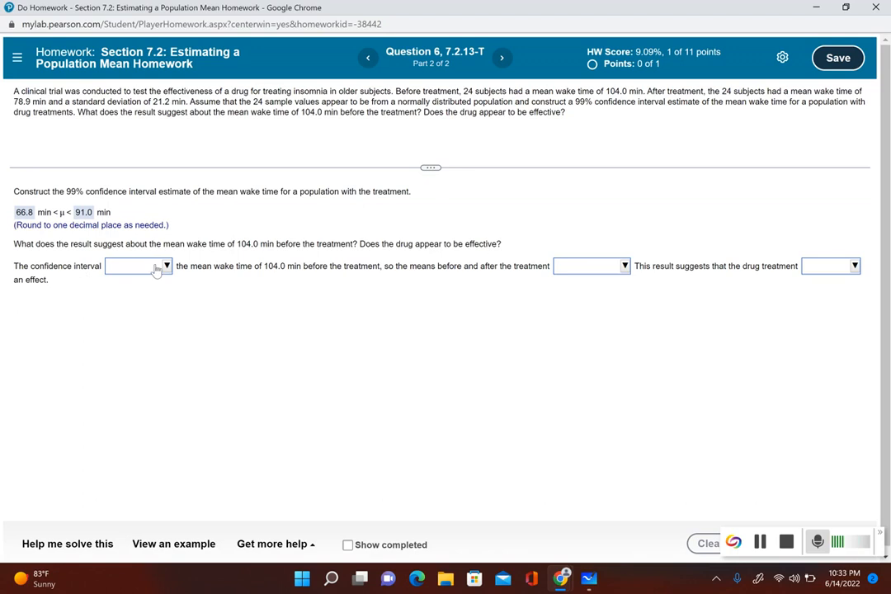
left_click(162, 266)
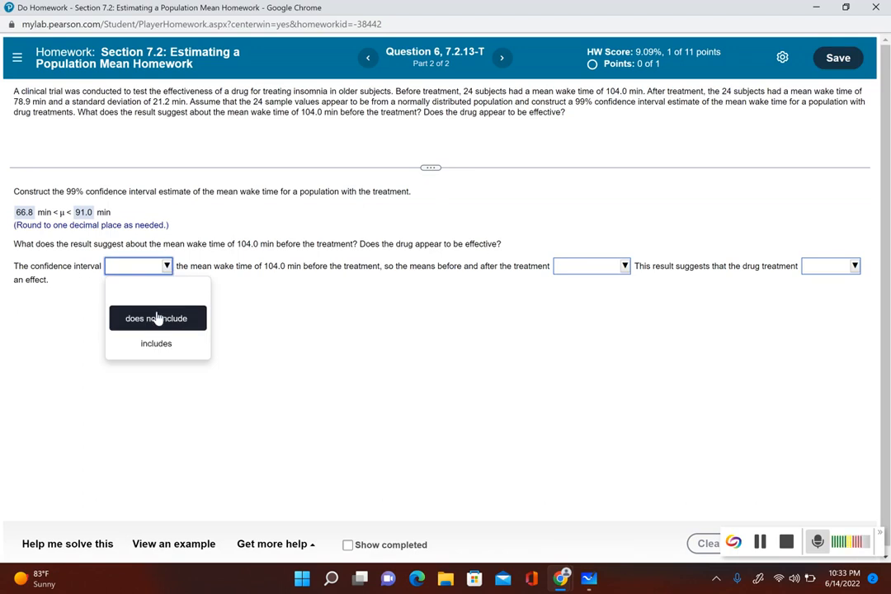
left_click(156, 317)
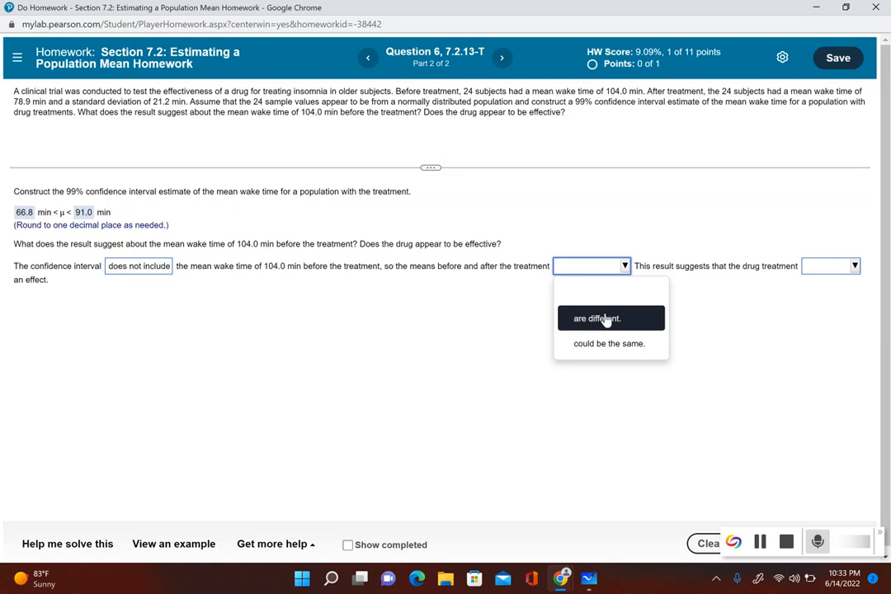
Step: Choose that the means are different and the drug has an effect
left_click(596, 319)
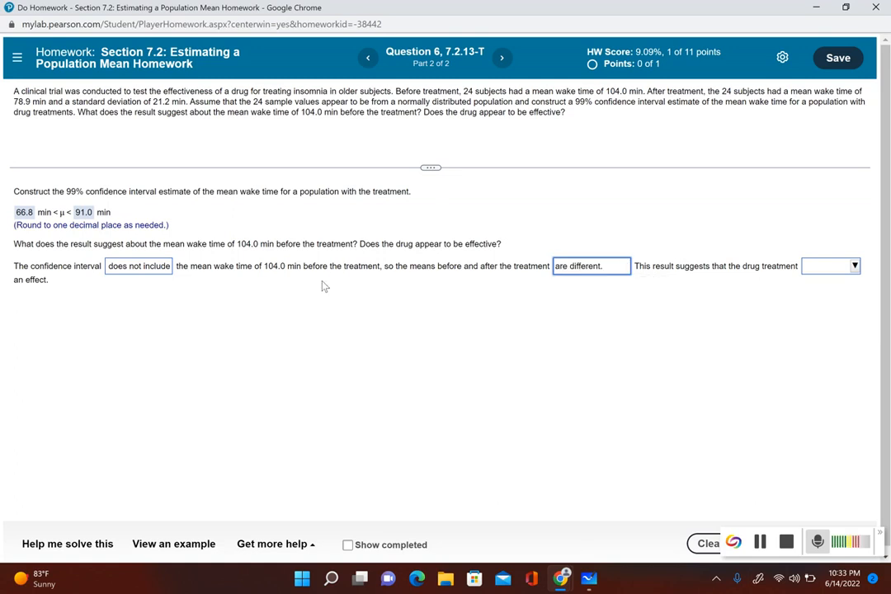
mouse_move(402, 254)
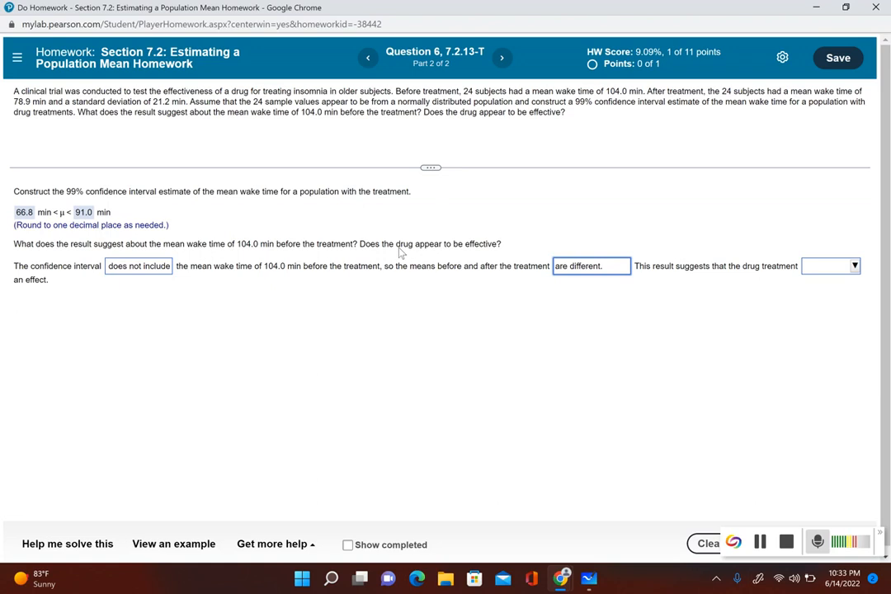
mouse_move(513, 283)
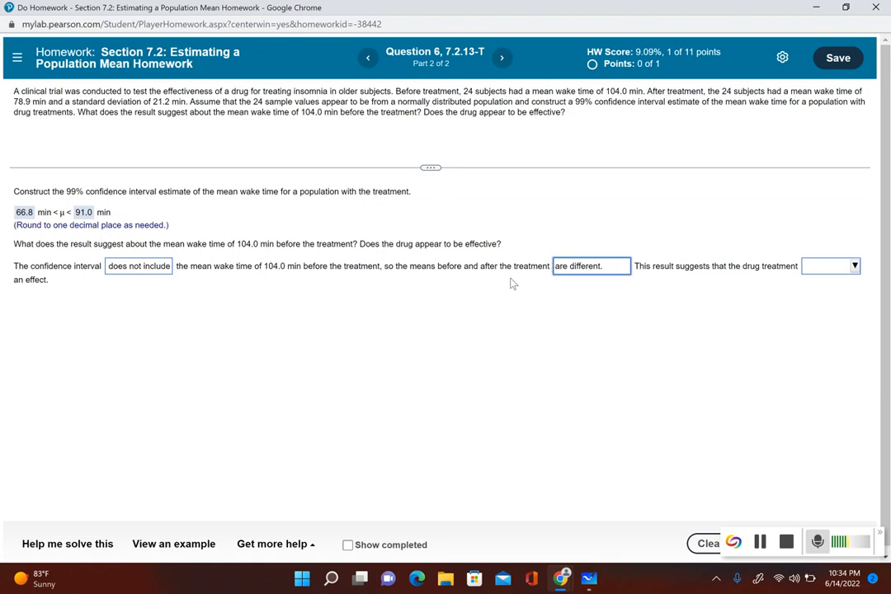
mouse_move(514, 277)
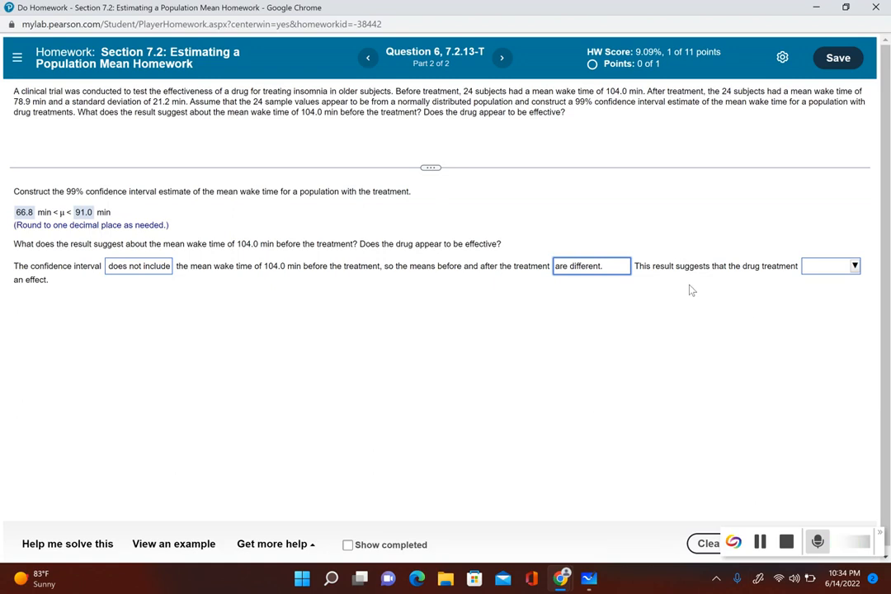
left_click(854, 266)
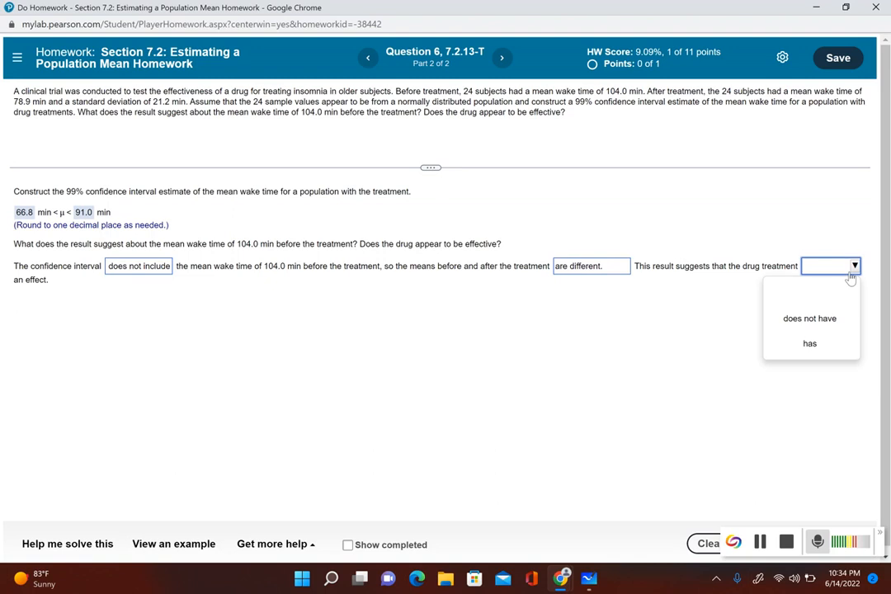
mouse_move(809, 344)
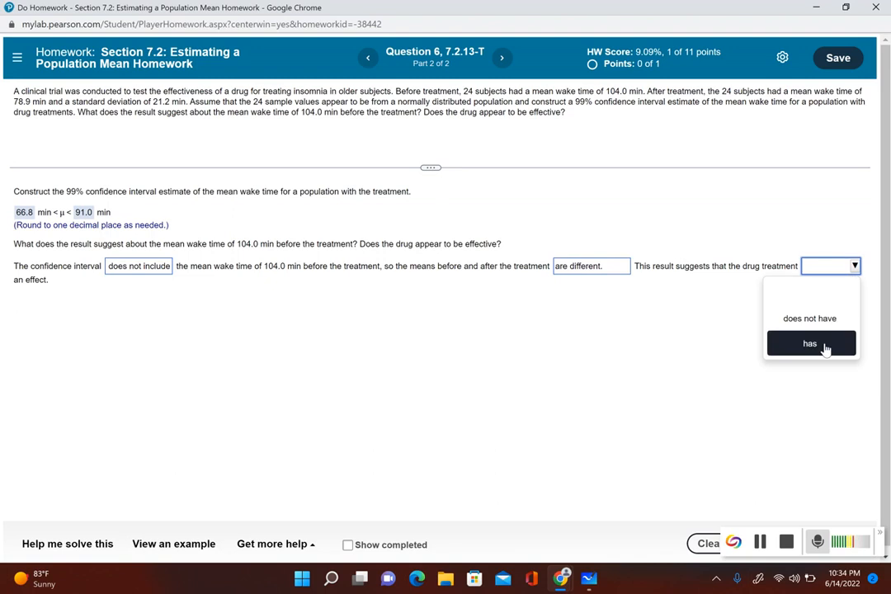
left_click(809, 342)
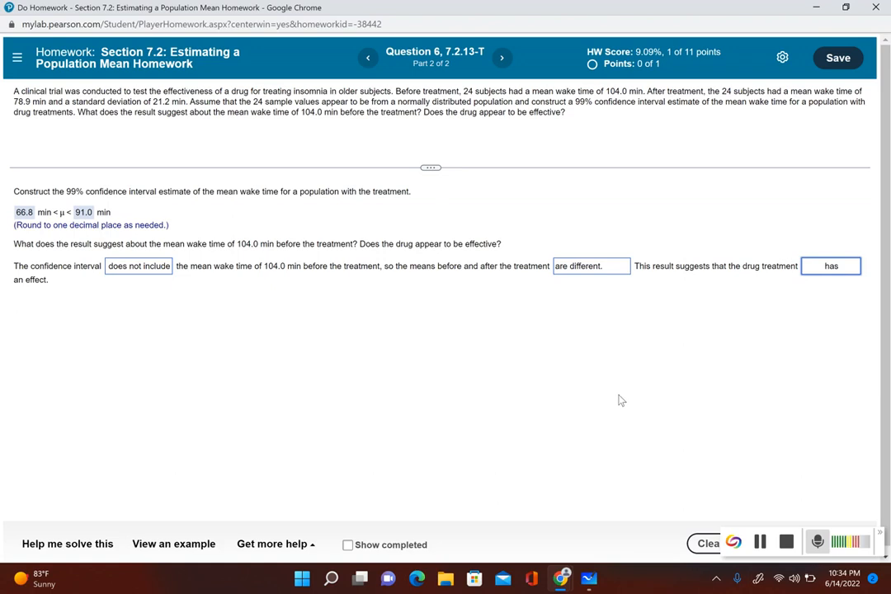
mouse_move(615, 404)
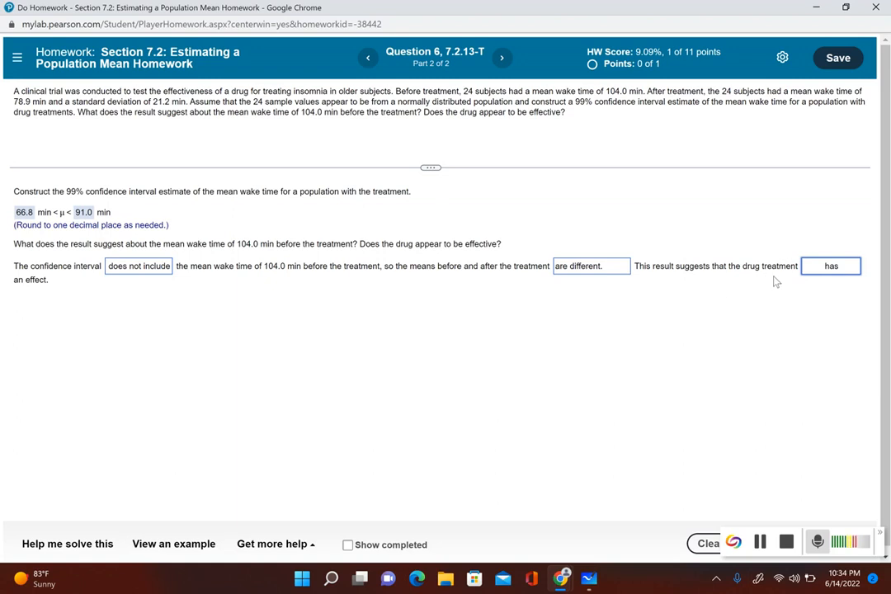
mouse_move(792, 509)
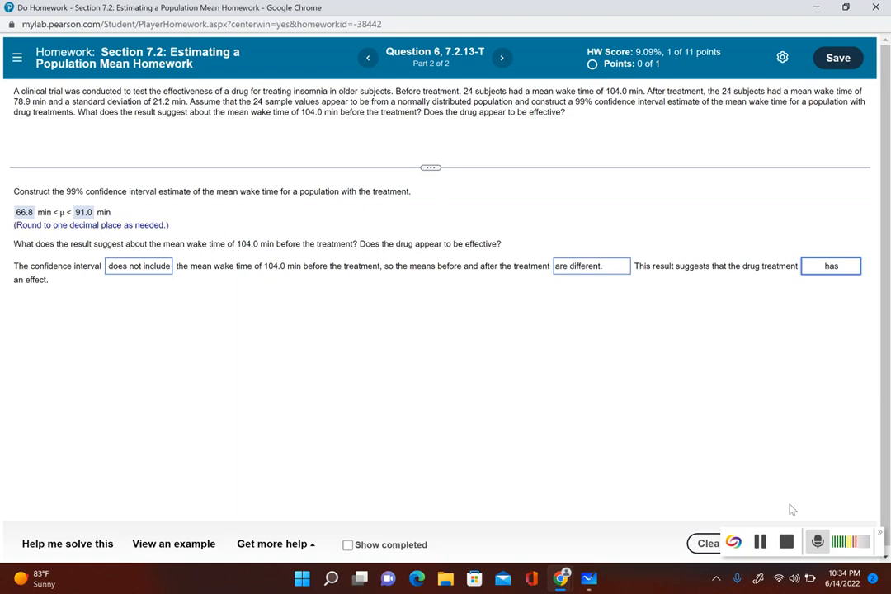